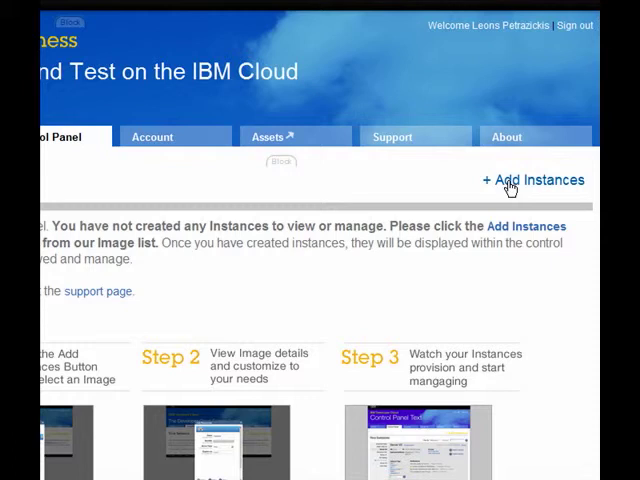
Add a new instance and pick the DB2 Express-C v9.7 image to configure
left_click(533, 179)
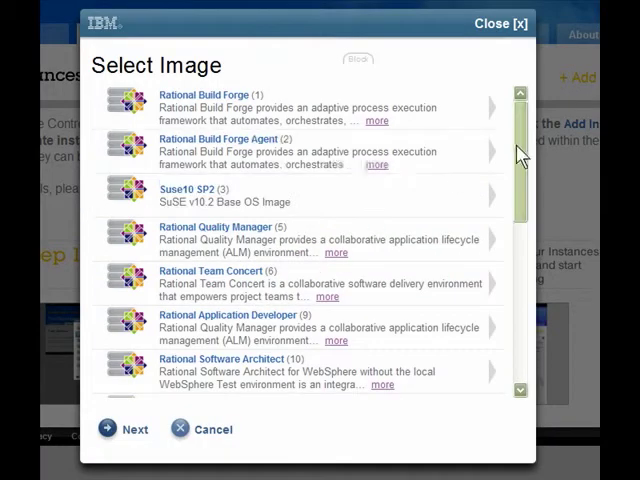
scroll("down", 3)
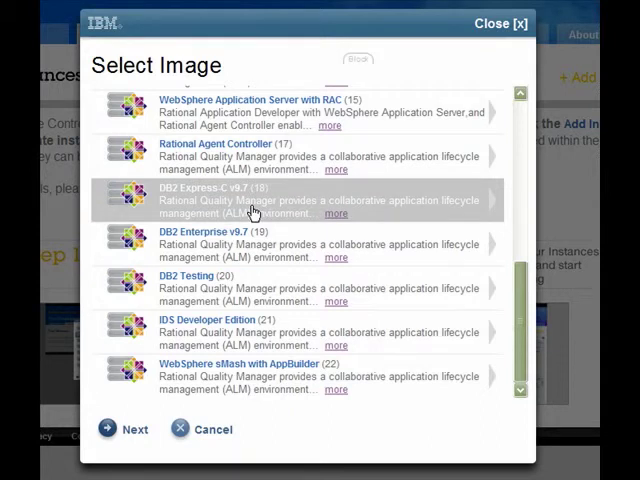
left_click(134, 429)
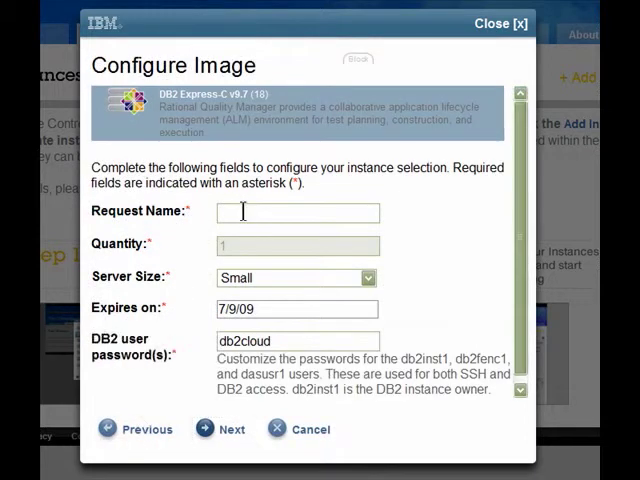
type("My Instance Name")
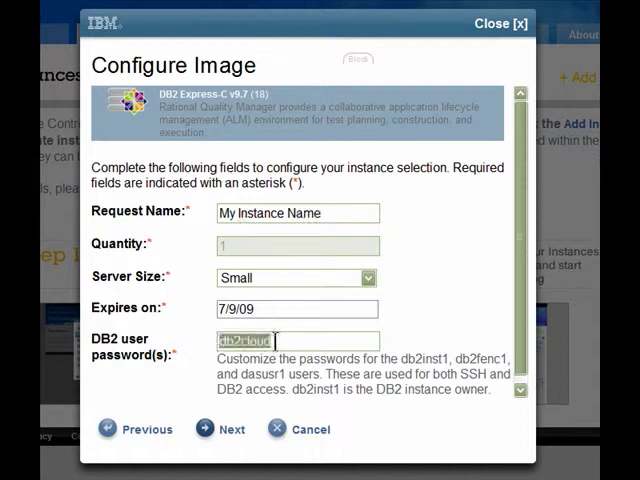
type("db2test")
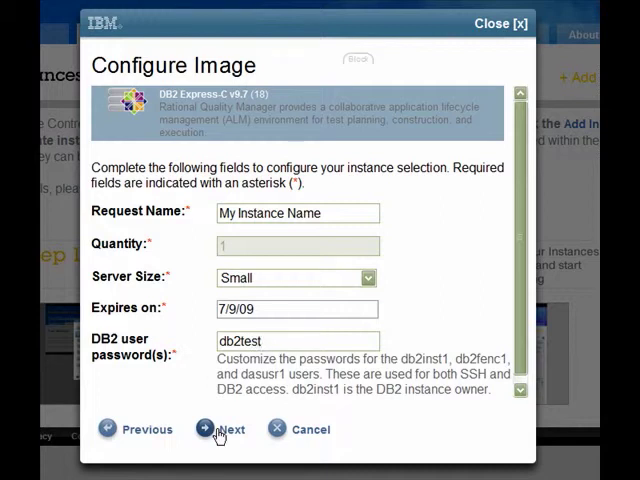
left_click(229, 428)
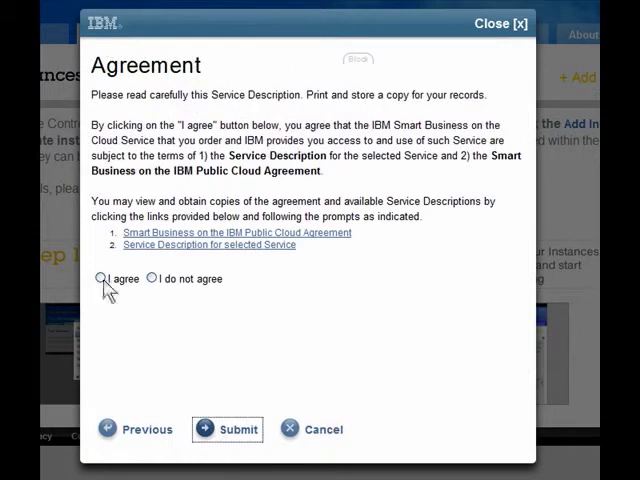
Agree to the service terms, submit the request, and close the Success dialog
left_click(228, 429)
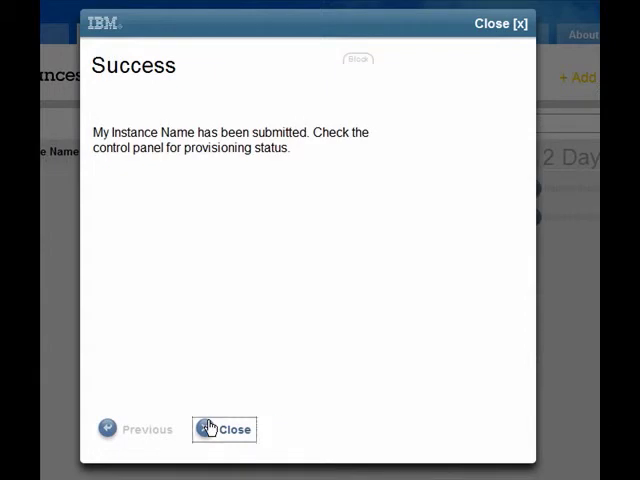
left_click(224, 429)
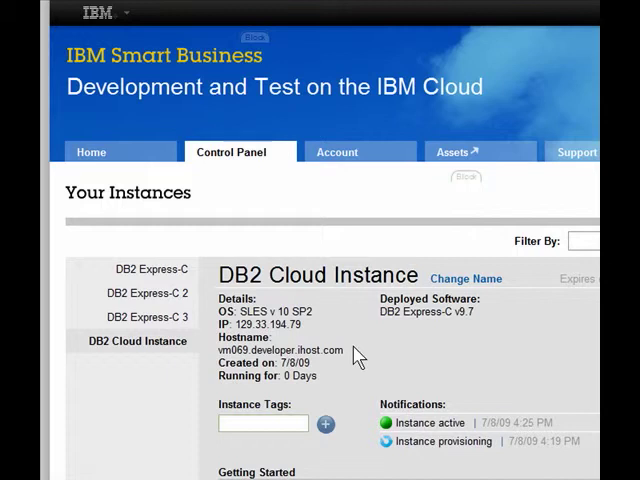
mouse_move(351, 362)
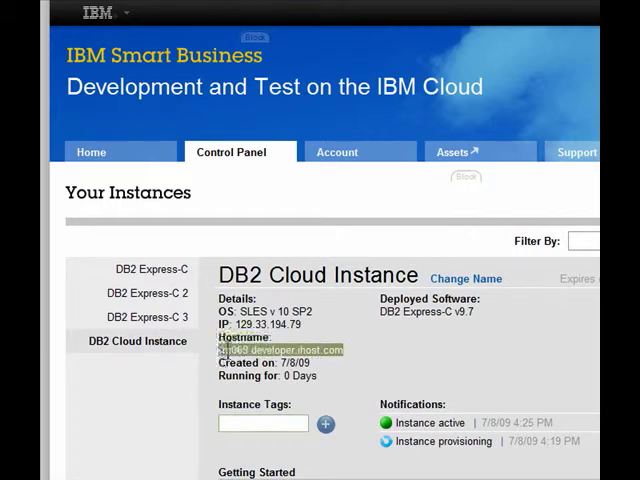
mouse_move(305, 425)
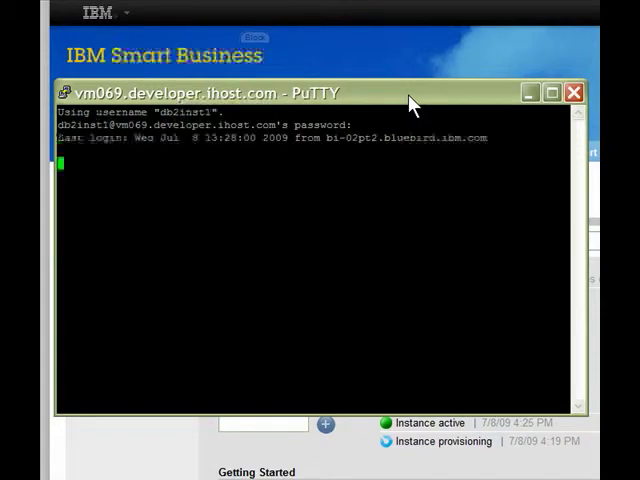
Log in over SSH, start db2, connect to SAMPLE and run a select * query
key("Return")
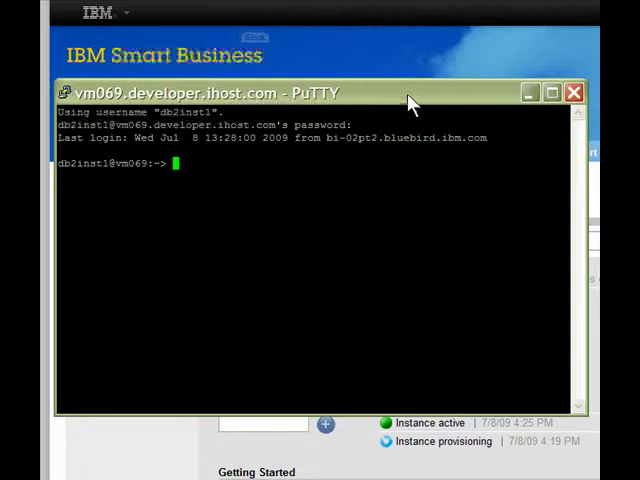
type("db2")
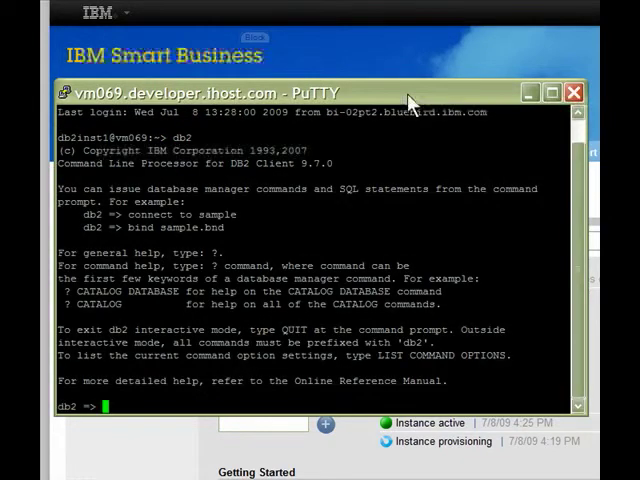
type("connect")
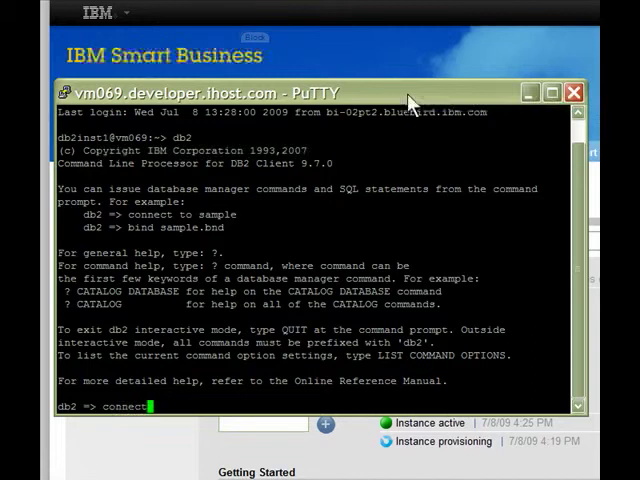
type("to sample")
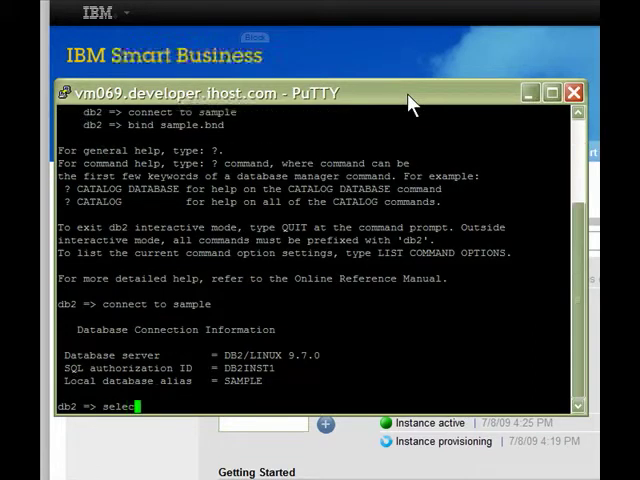
type("* from a")
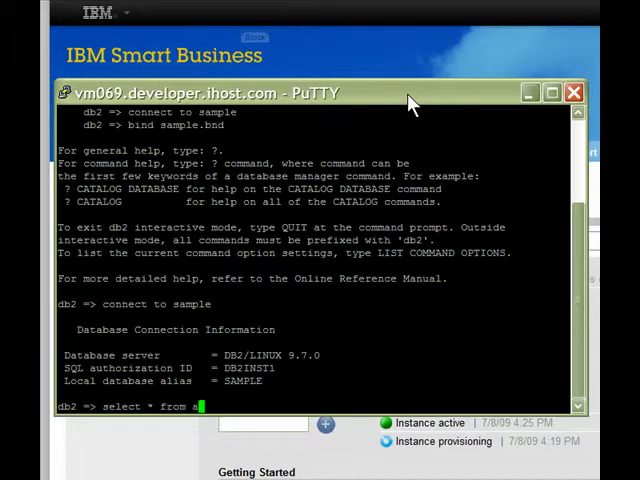
key("Return")
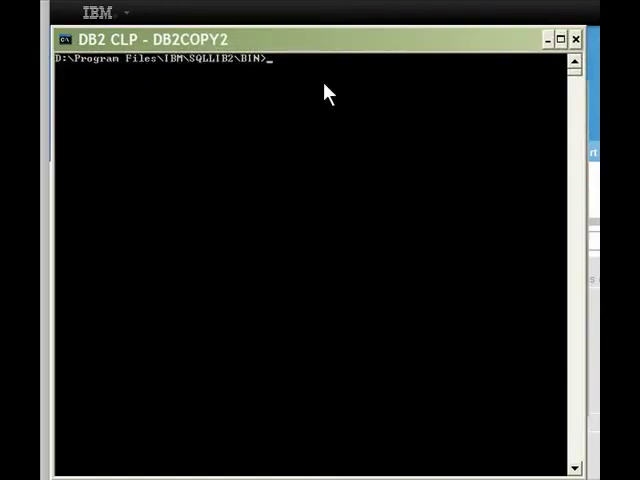
Catalog TCP/IP node MYNODE for vm069.developer.ihost.com on server port 50001
type("db2")
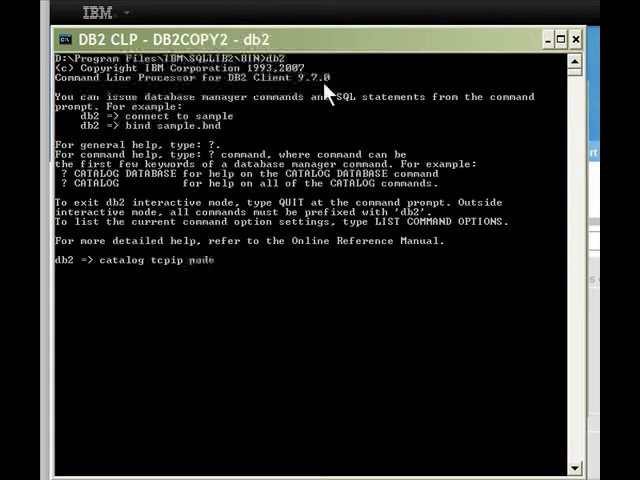
type("MYNODE")
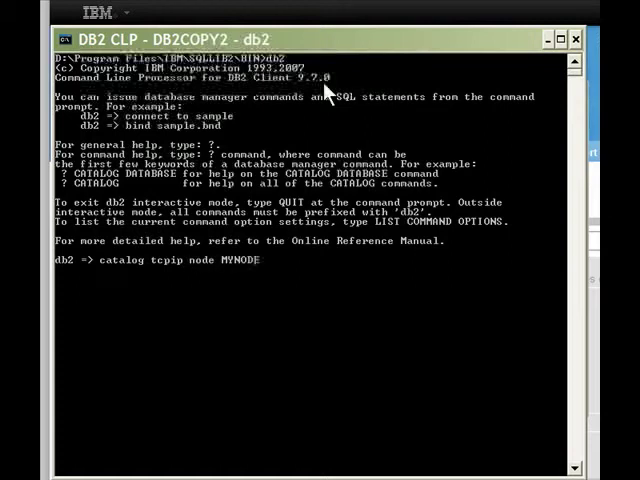
type("remote")
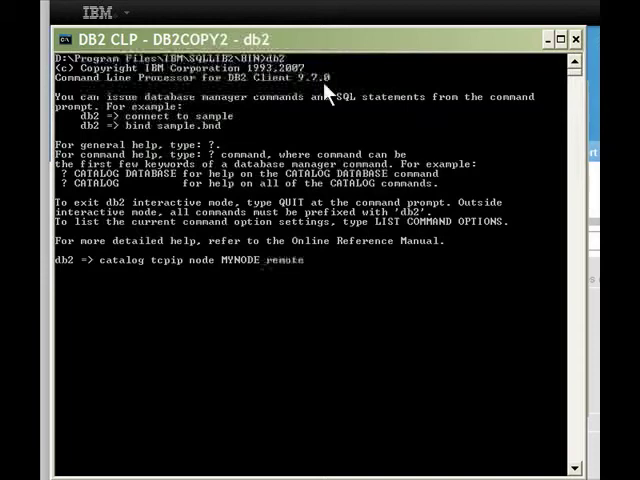
type("vm069.developer.ihost.com")
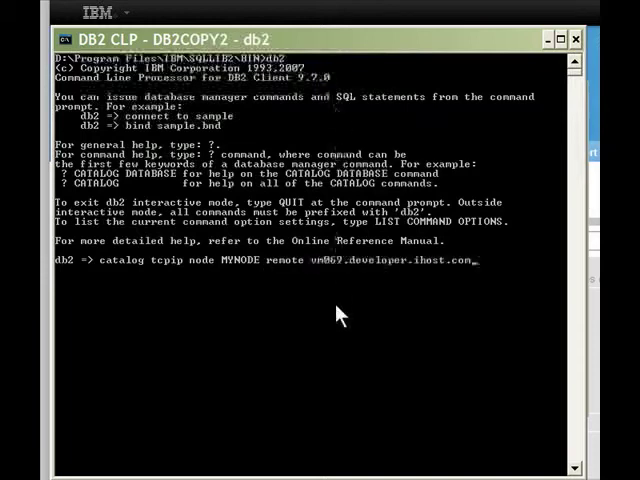
mouse_move(465, 275)
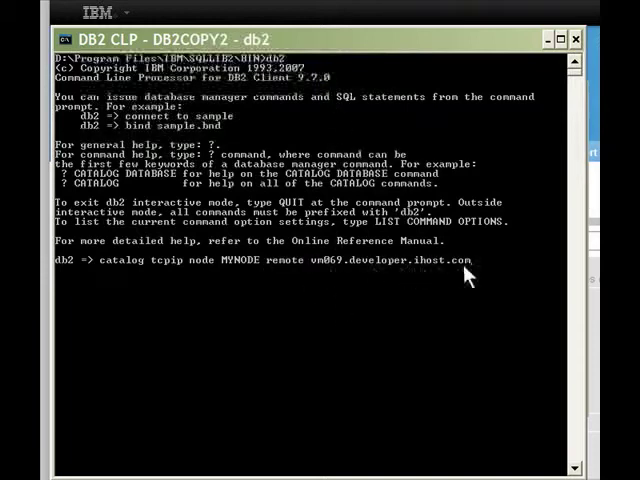
type("server 50001")
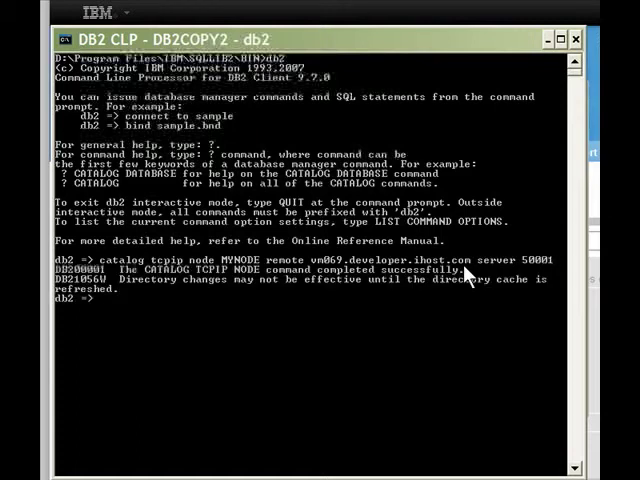
mouse_move(376, 331)
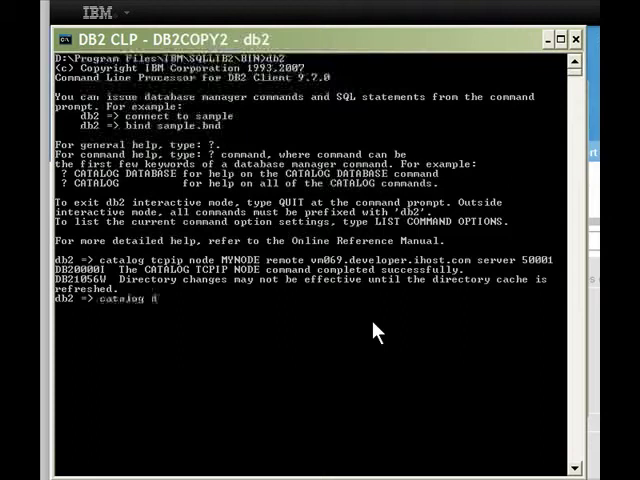
Catalog the remote sample database as MYDB at node MYNODE
type("b sample")
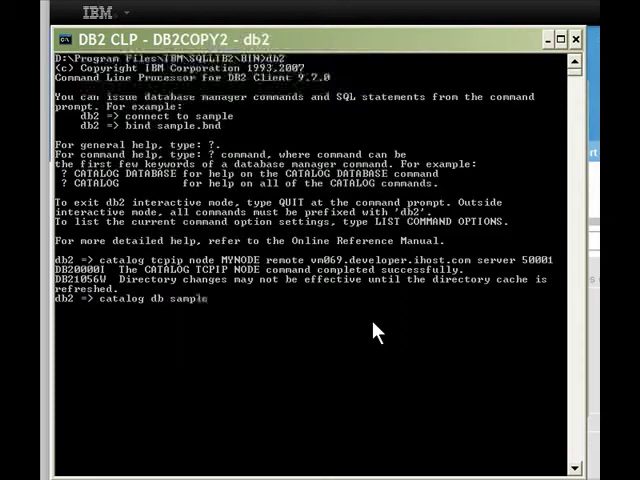
type("as MYDB")
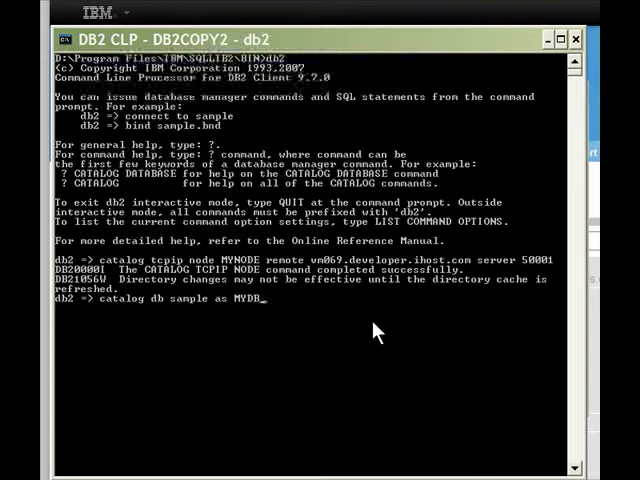
type("at node MYNODE")
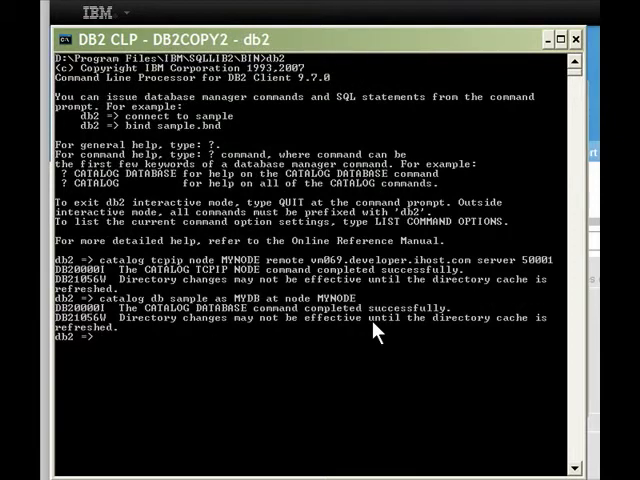
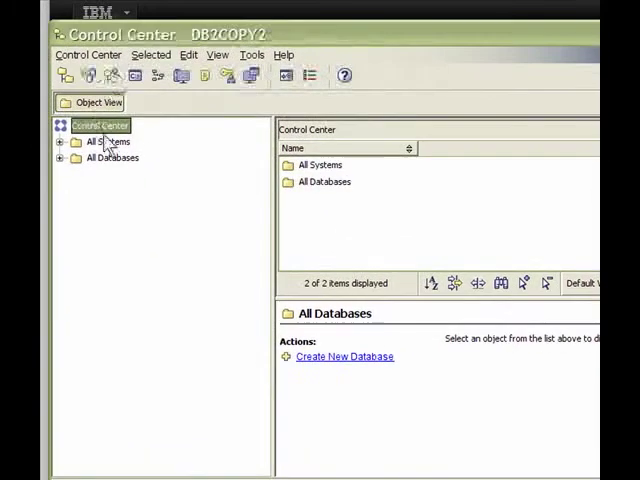
Expand All Systems, the vm069 host, MYNODE and All Databases down to MYDB's actions
left_click(105, 141)
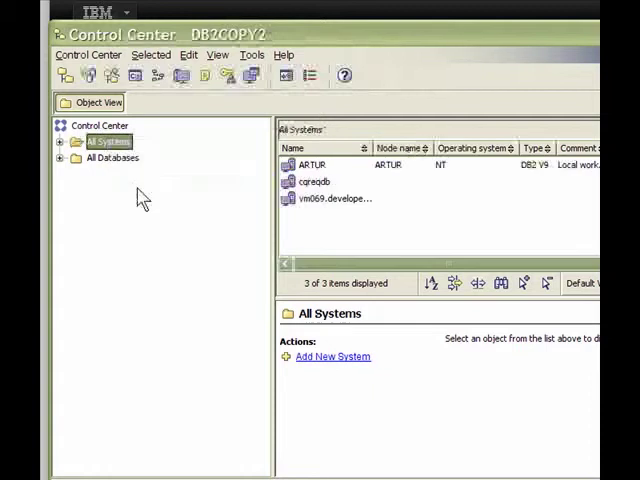
left_click(60, 141)
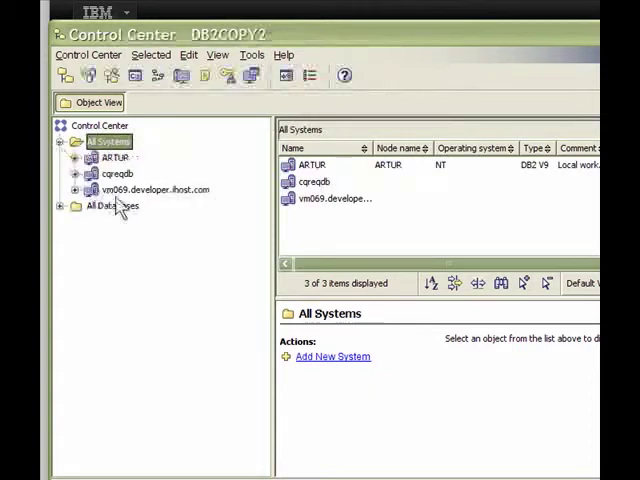
left_click(75, 189)
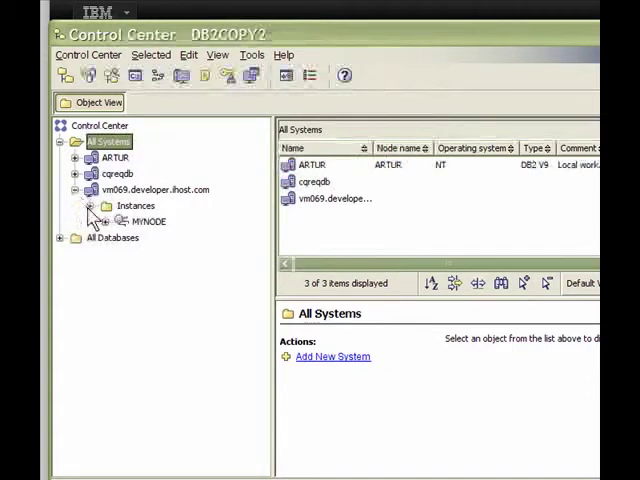
left_click(120, 221)
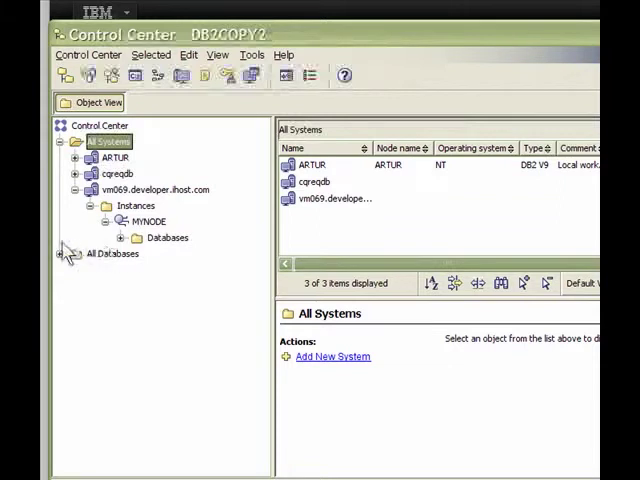
left_click(62, 253)
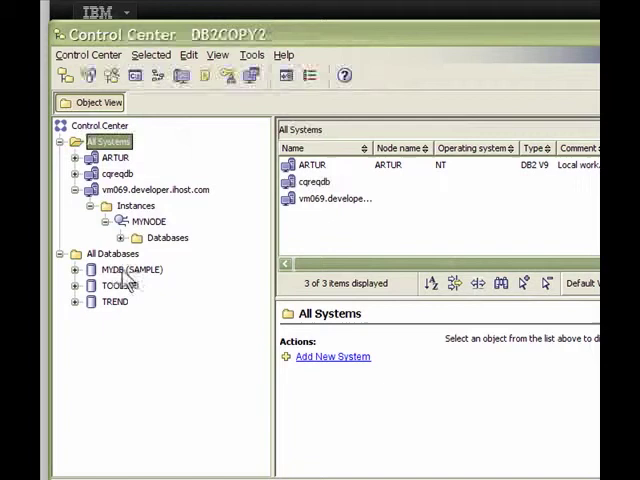
right_click(130, 269)
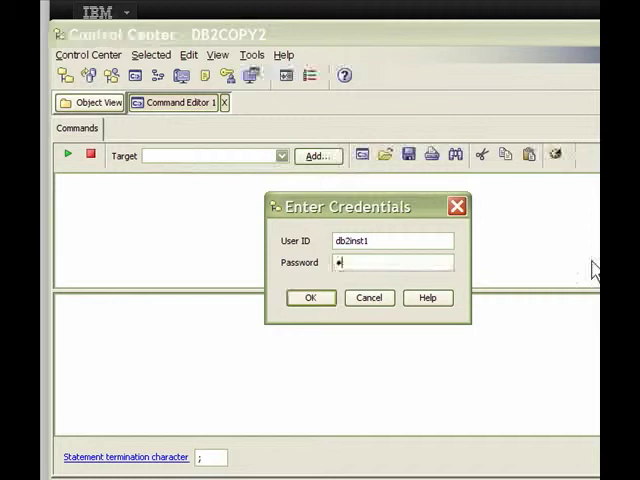
Connect the Command Editor to MYDB as db2inst1 and begin 'select * from act'
left_click(310, 297)
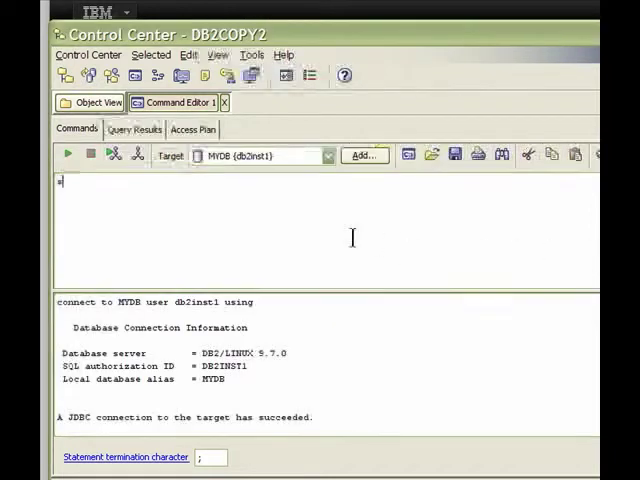
type("select * from ac")
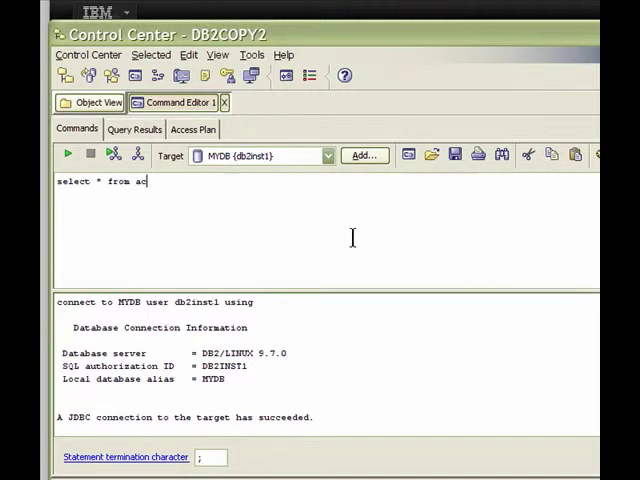